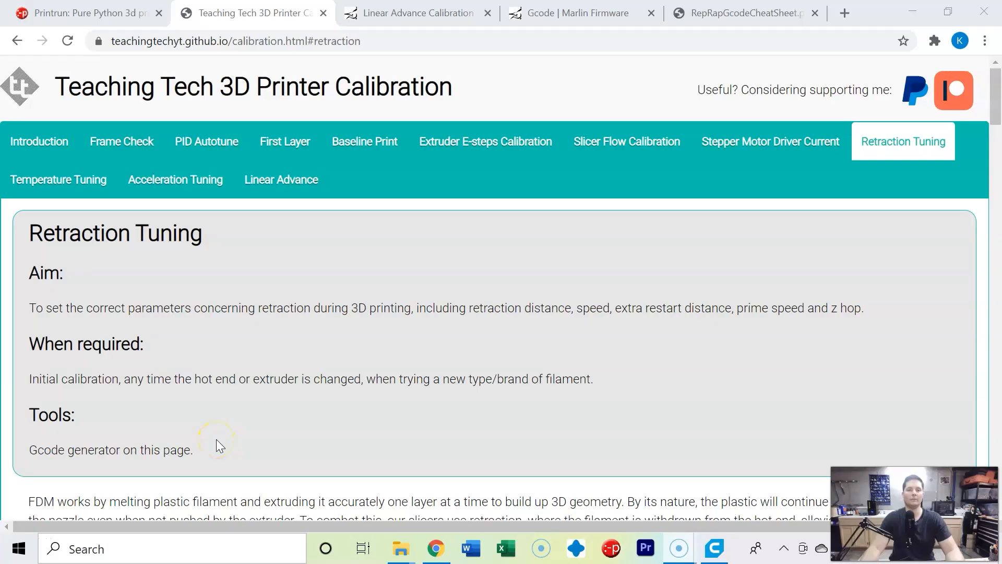
pyautogui.moveTo(429, 415)
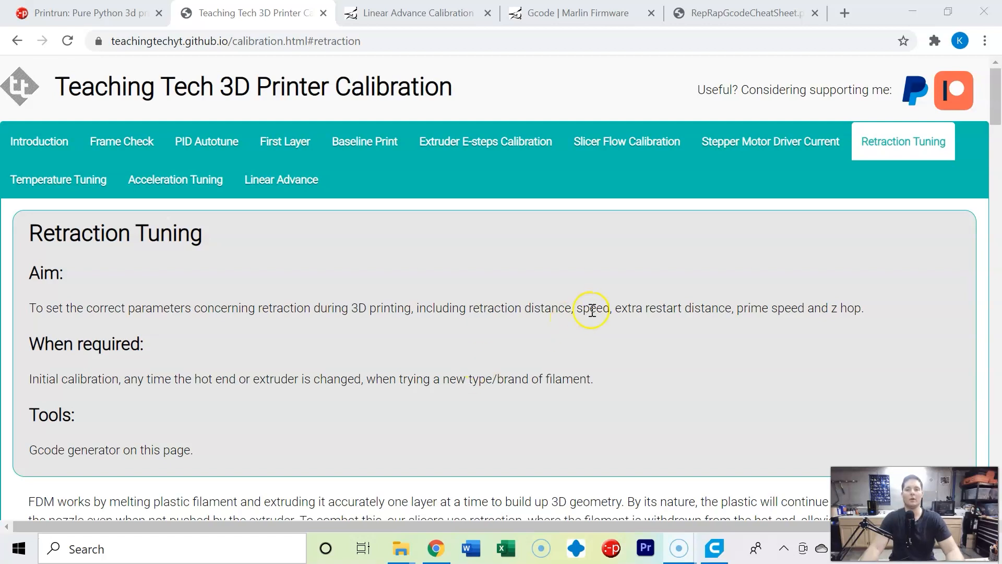
# Show the Stepper Motor Driver Current guide with its aim, when it's needed, and tools.
pyautogui.click(770, 141)
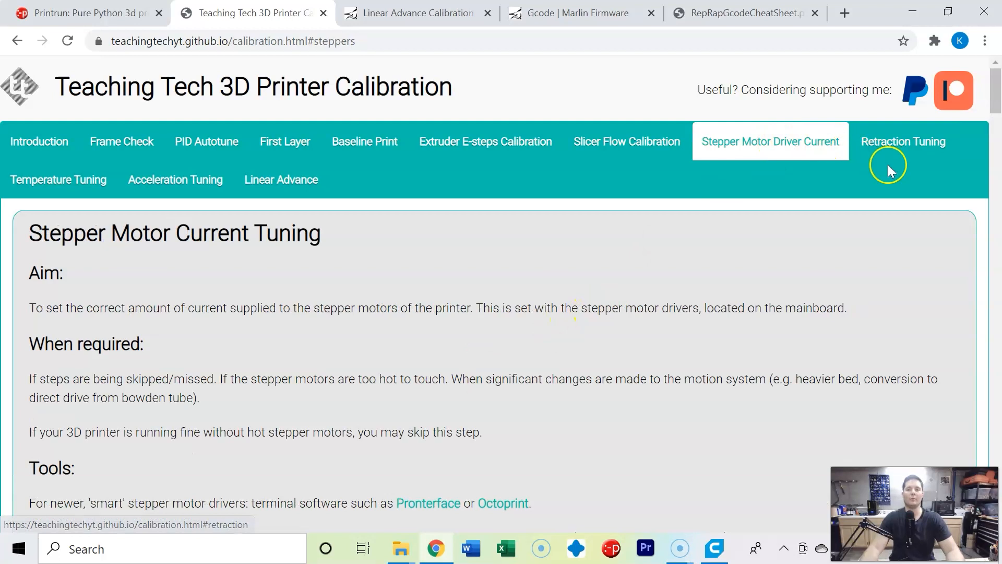
pyautogui.moveTo(900, 166)
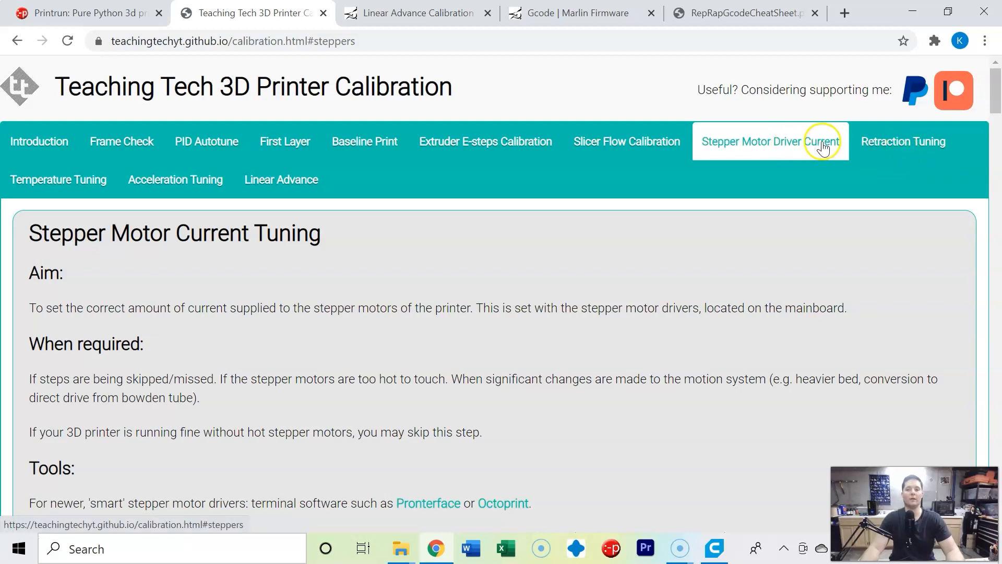
pyautogui.moveTo(869, 151)
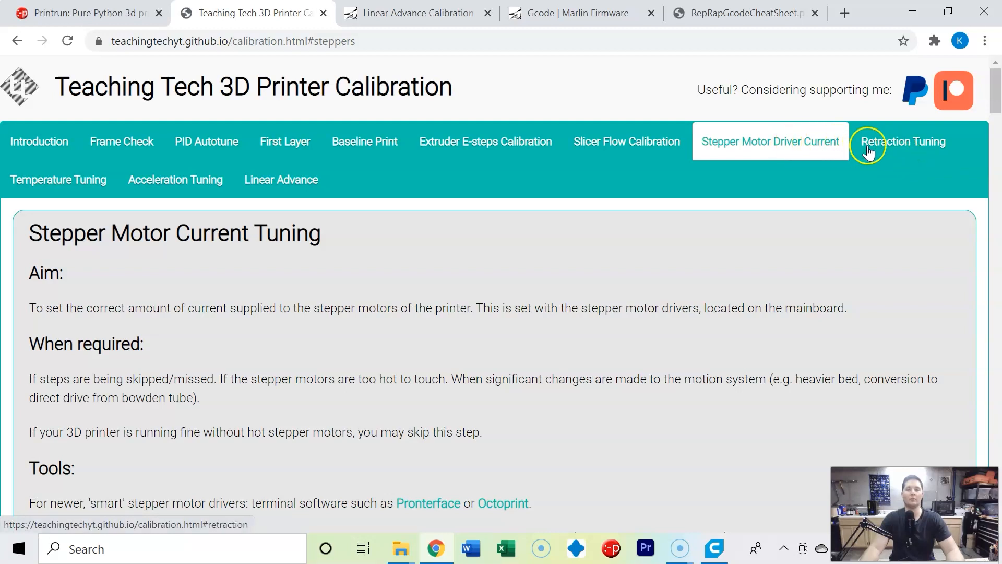
pyautogui.moveTo(872, 151)
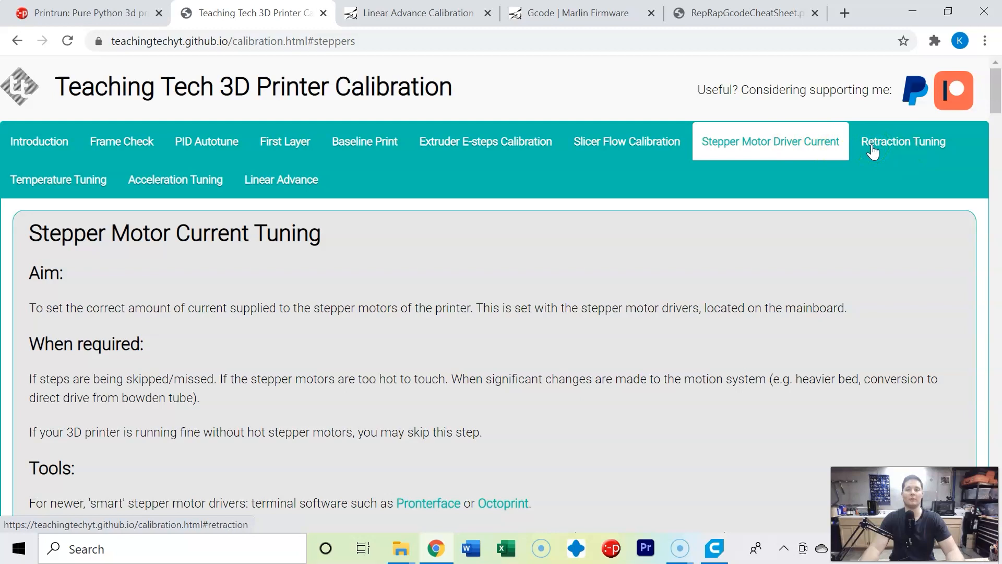
# Reopen Retraction Tuning and read down past the stringing photo to the special note.
pyautogui.click(903, 142)
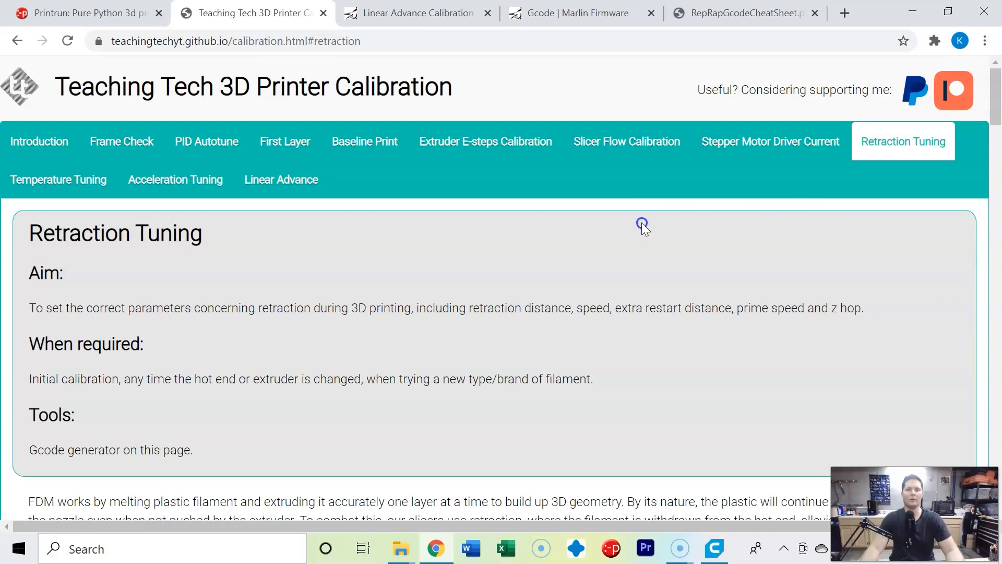
pyautogui.moveTo(619, 264)
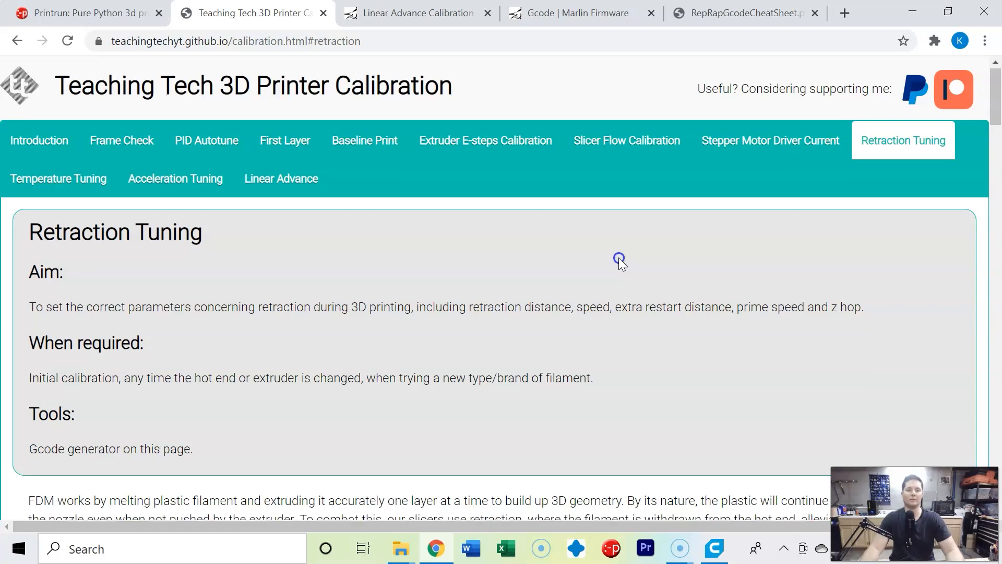
pyautogui.scroll(-3)
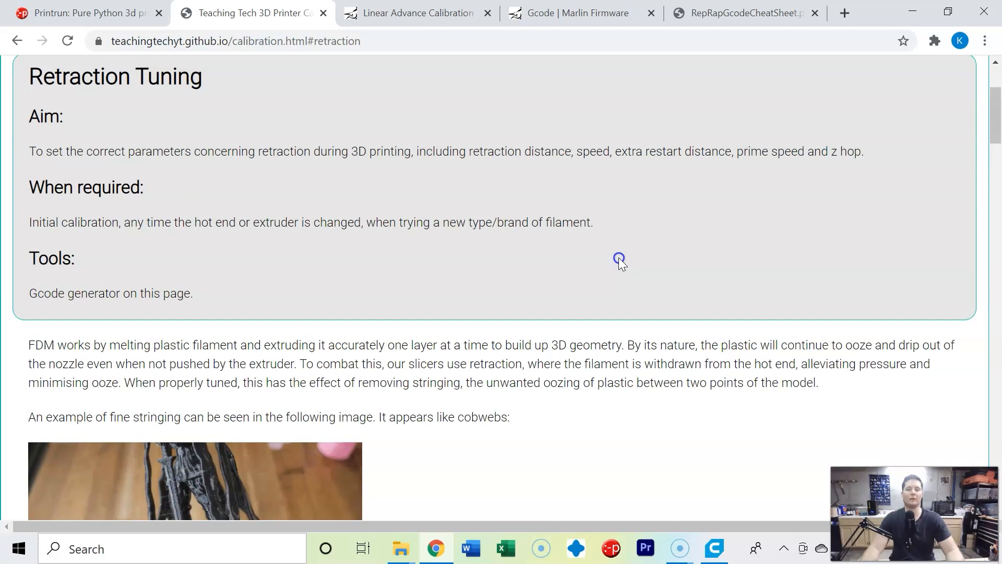
pyautogui.scroll(-3)
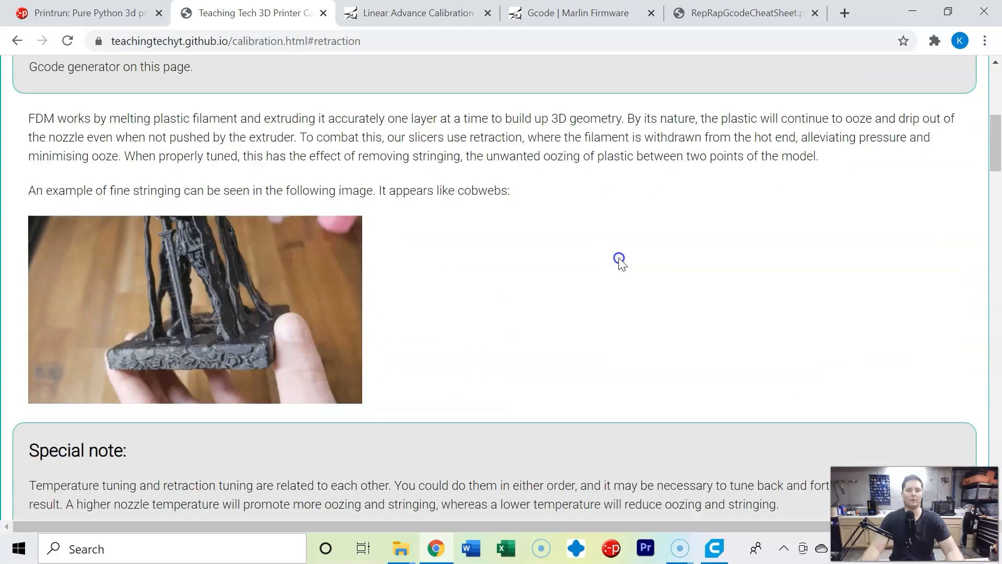
pyautogui.scroll(-3)
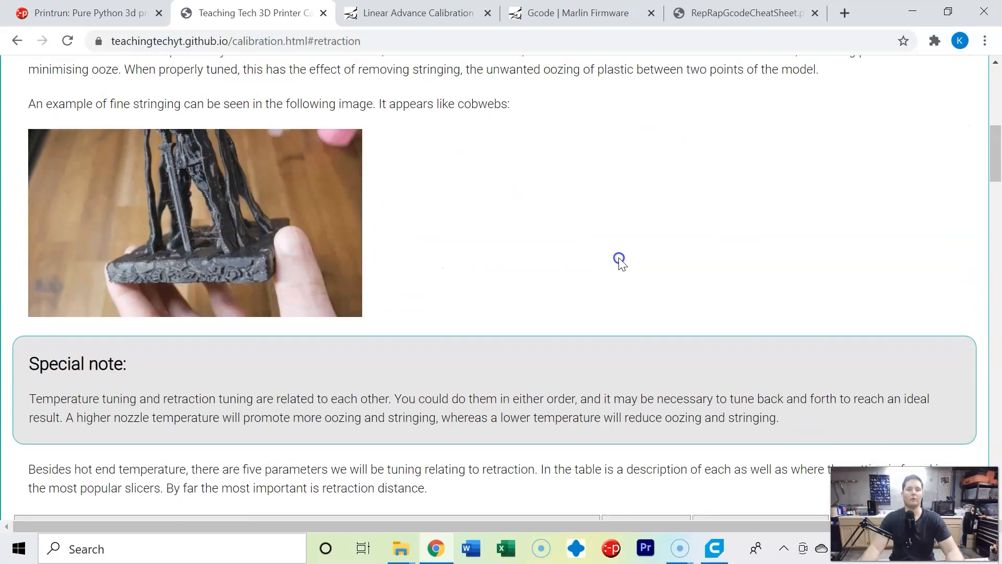
pyautogui.scroll(-3)
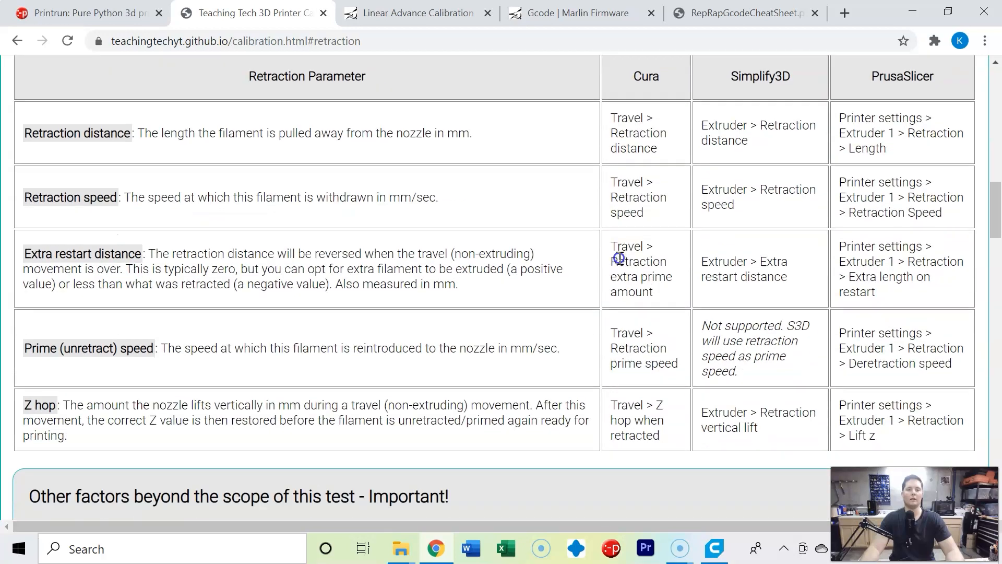
pyautogui.scroll(-3)
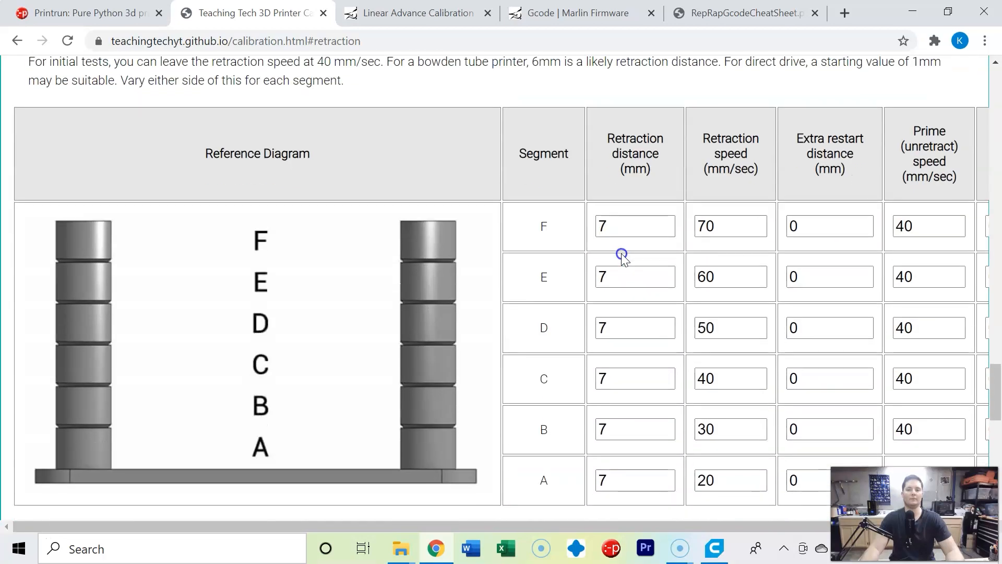
pyautogui.moveTo(737, 174)
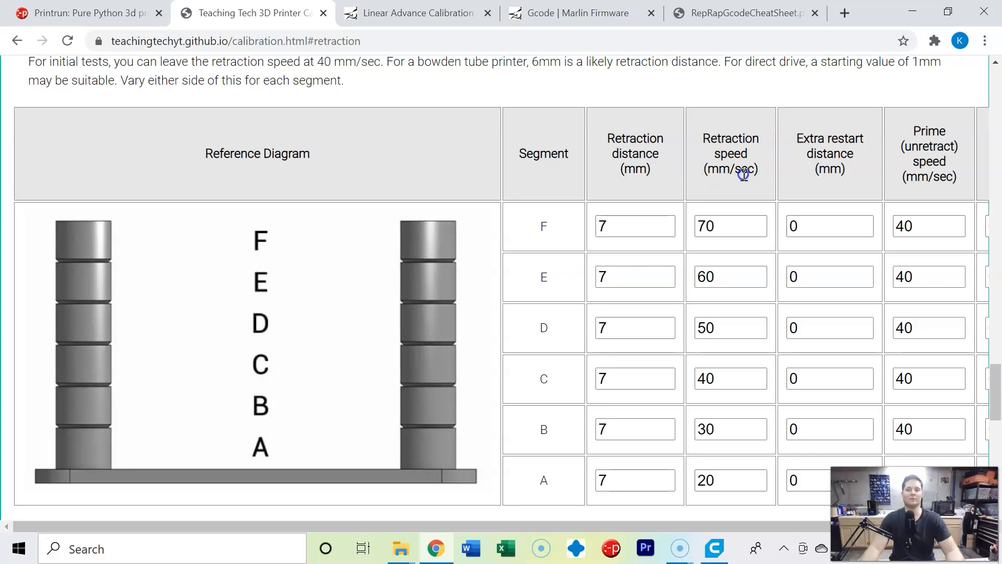
pyautogui.moveTo(851, 160)
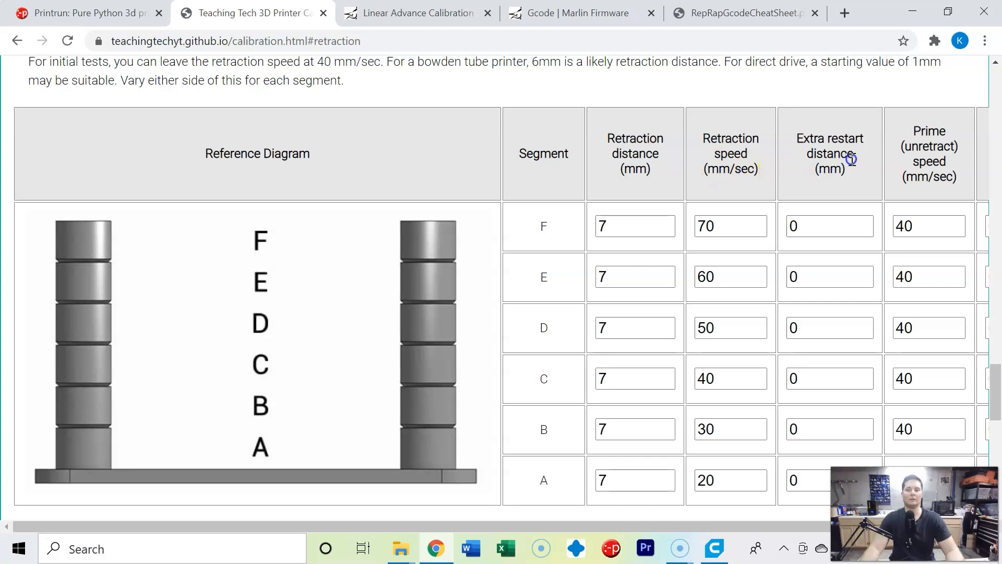
pyautogui.moveTo(913, 167)
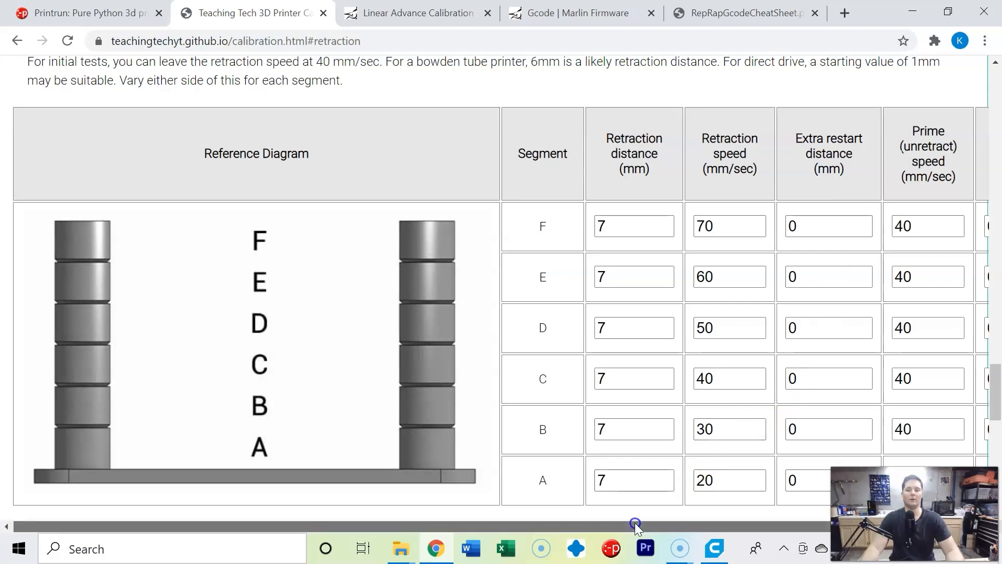
pyautogui.hscroll(3)
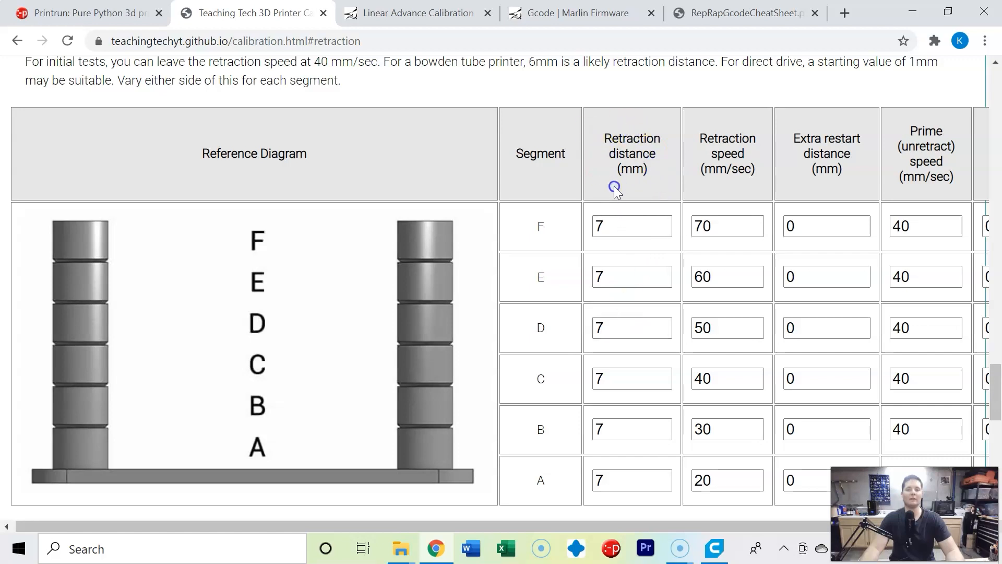
pyautogui.moveTo(606, 183)
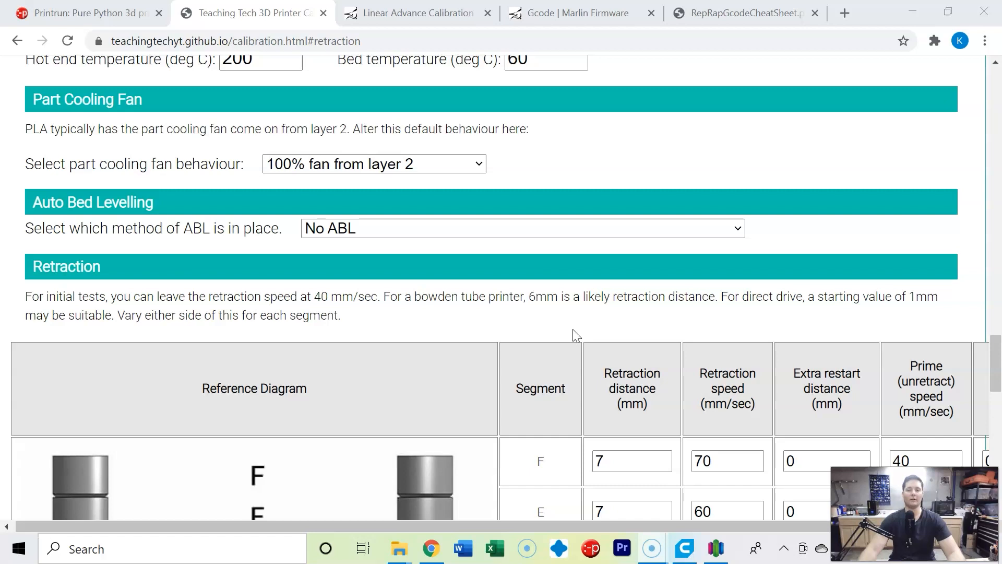
# Enter retraction distances 4, 5, 6, 7, 8, 9 mm for segments A through F.
pyautogui.scroll(-3)
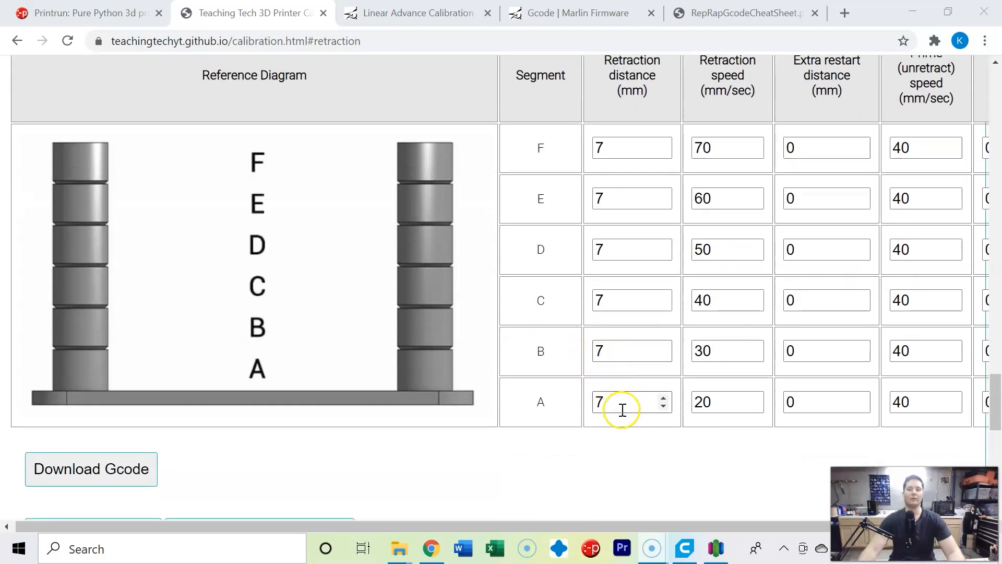
pyautogui.doubleClick(600, 402)
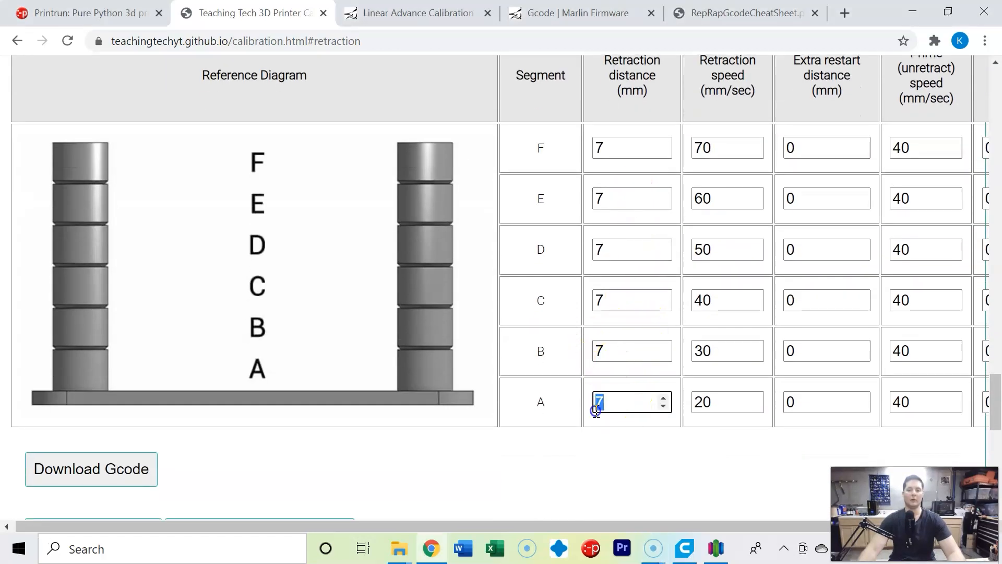
pyautogui.click(631, 350)
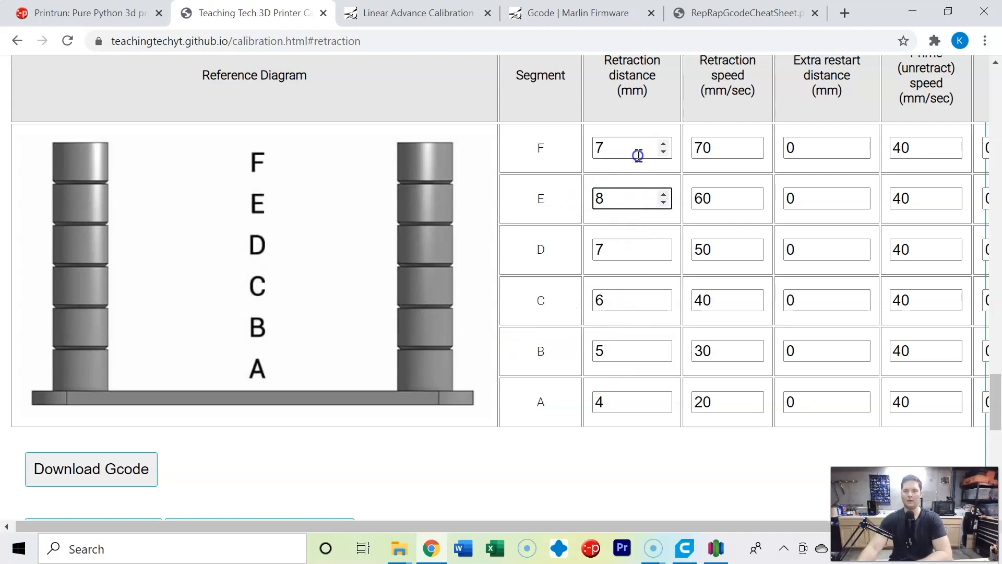
pyautogui.write('9')
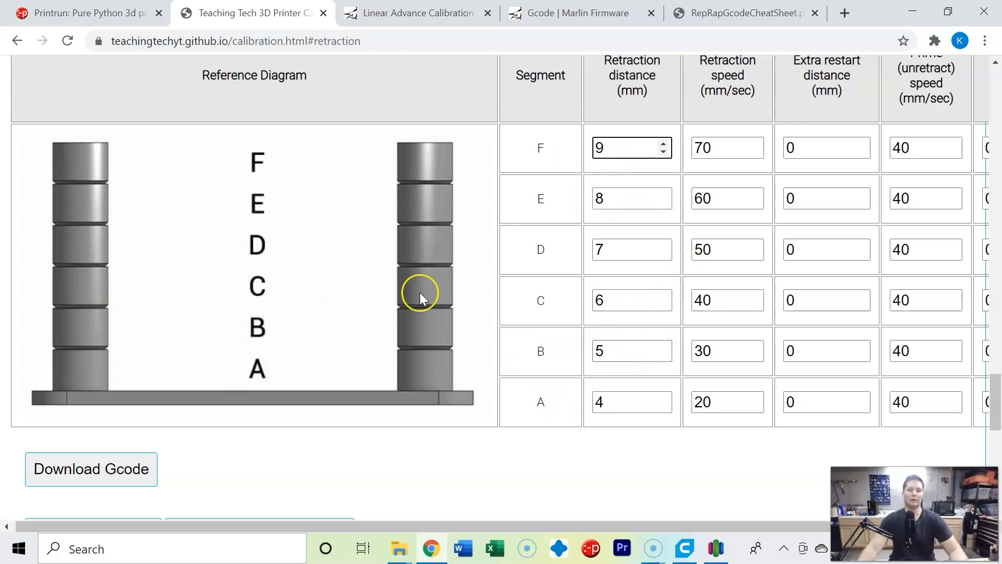
pyautogui.moveTo(435, 222)
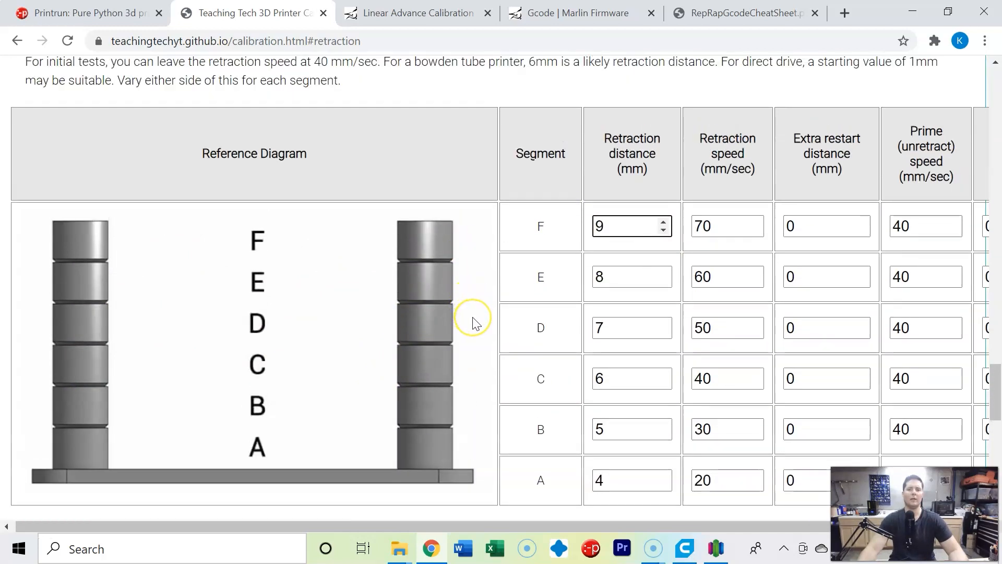
pyautogui.moveTo(632, 398)
pyautogui.write('40')
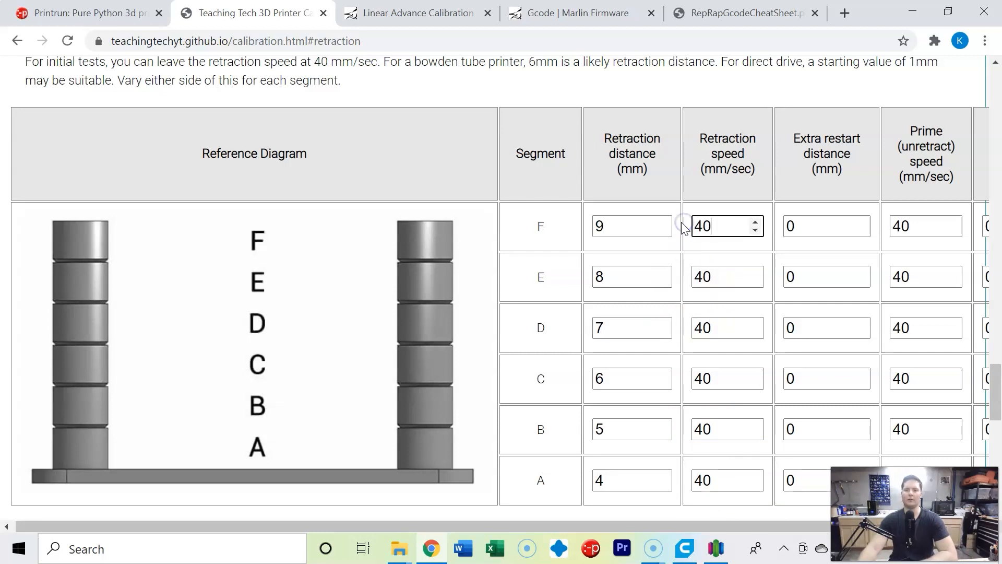
# Scroll down to the bottom of the retraction table and the Download Gcode button.
pyautogui.scroll(-3)
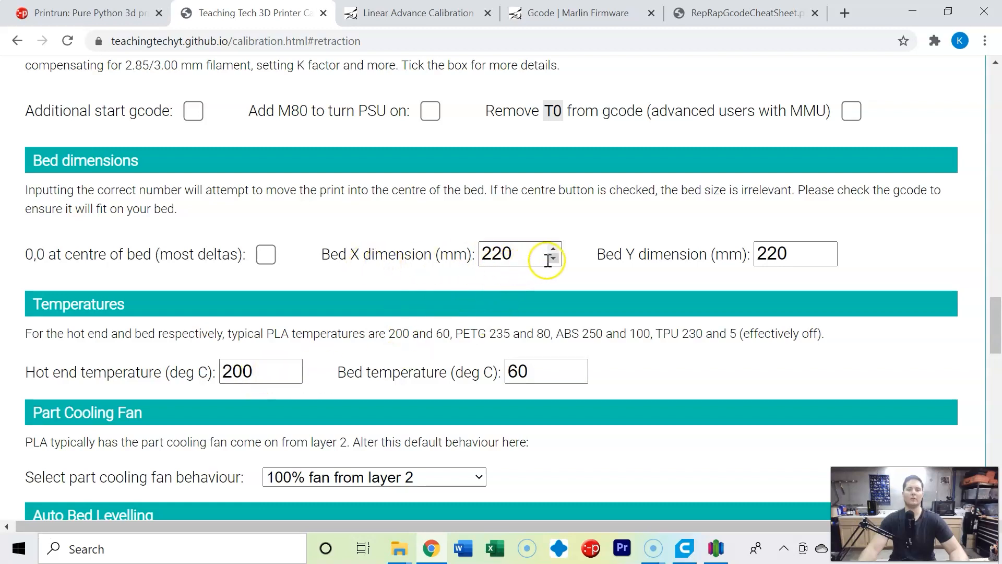
pyautogui.scroll(-3)
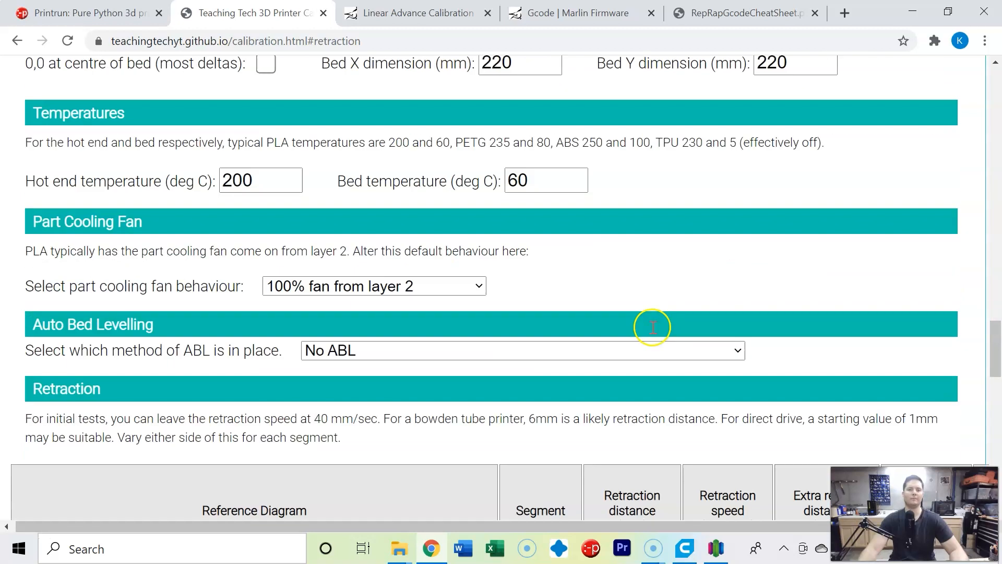
pyautogui.scroll(-3)
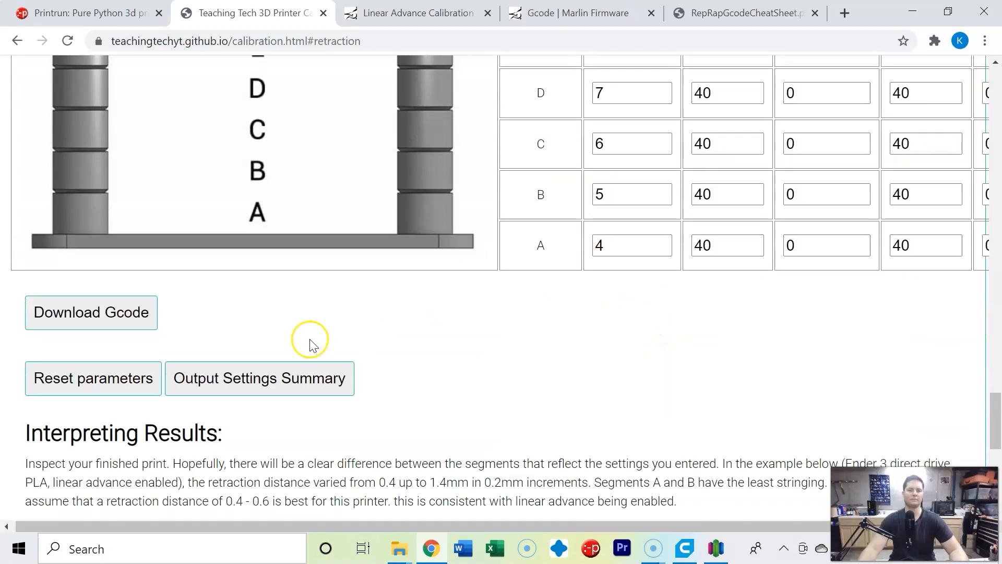
# Download the retraction G-code into Calibration Prints and open it in Simplify3D.
pyautogui.click(90, 312)
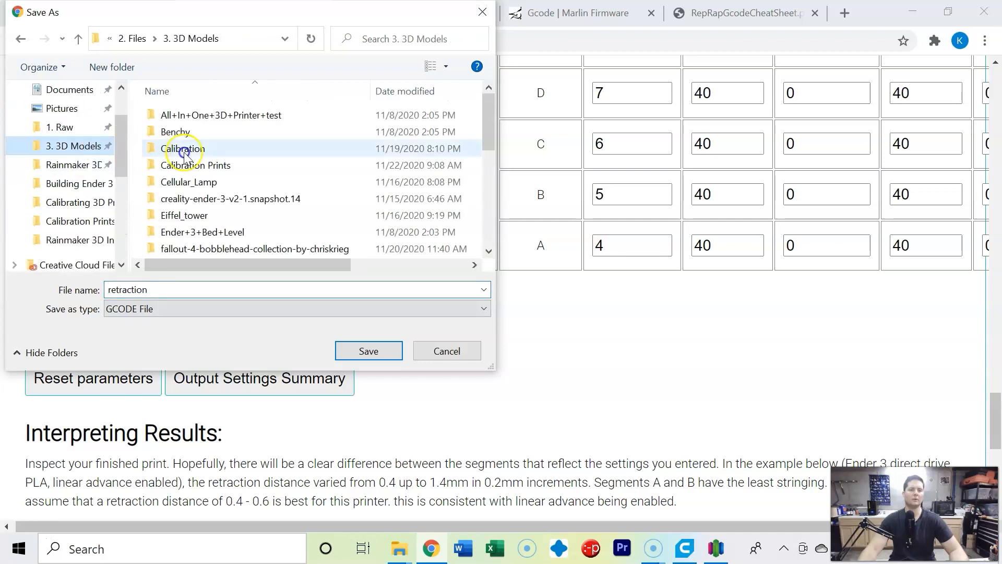
pyautogui.doubleClick(183, 148)
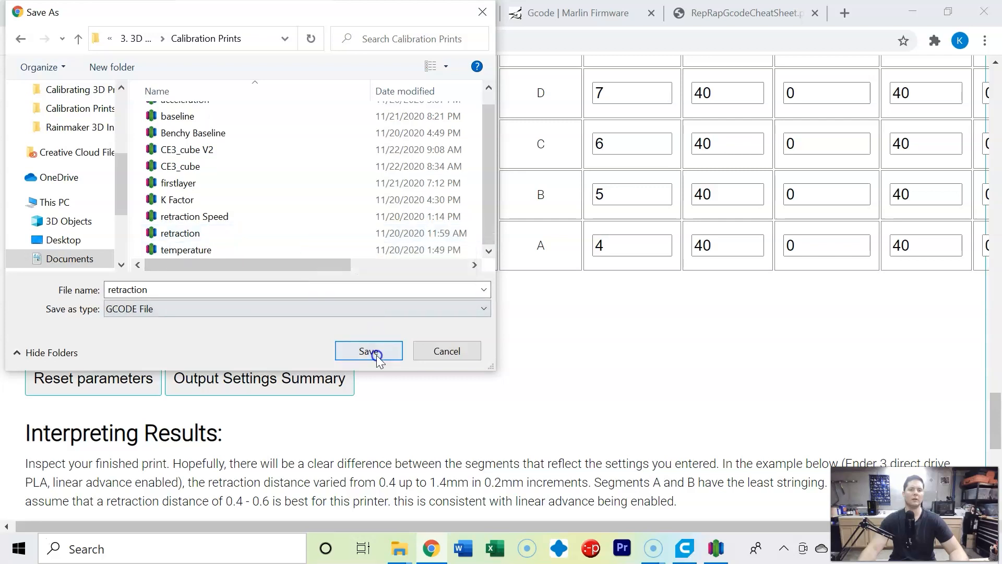
pyautogui.click(368, 351)
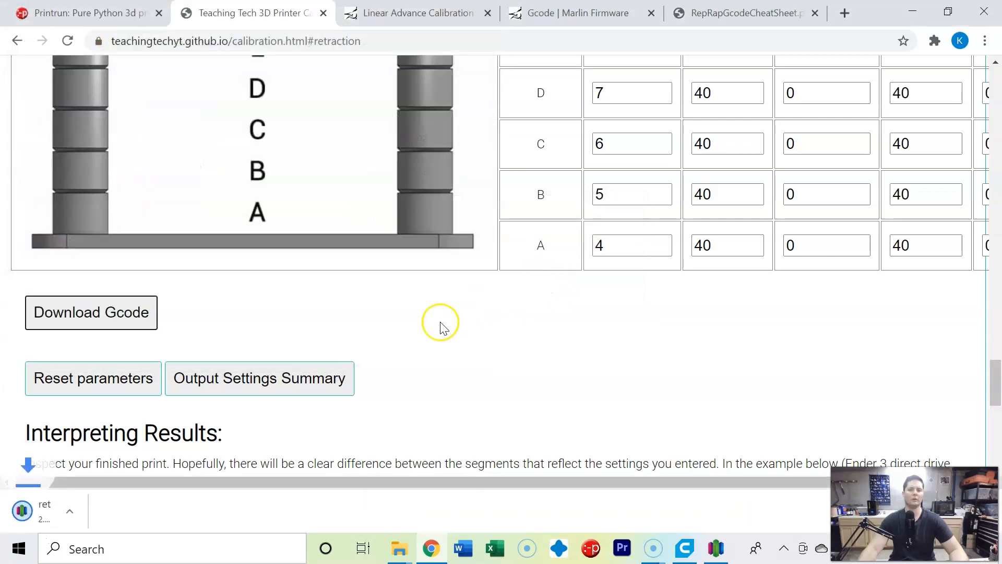
pyautogui.click(91, 313)
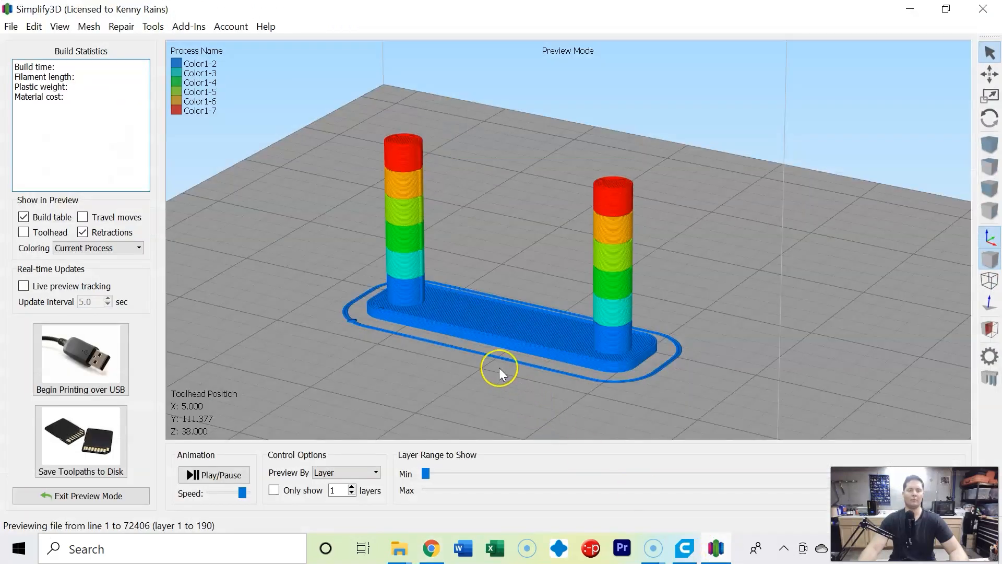
pyautogui.moveTo(409, 298)
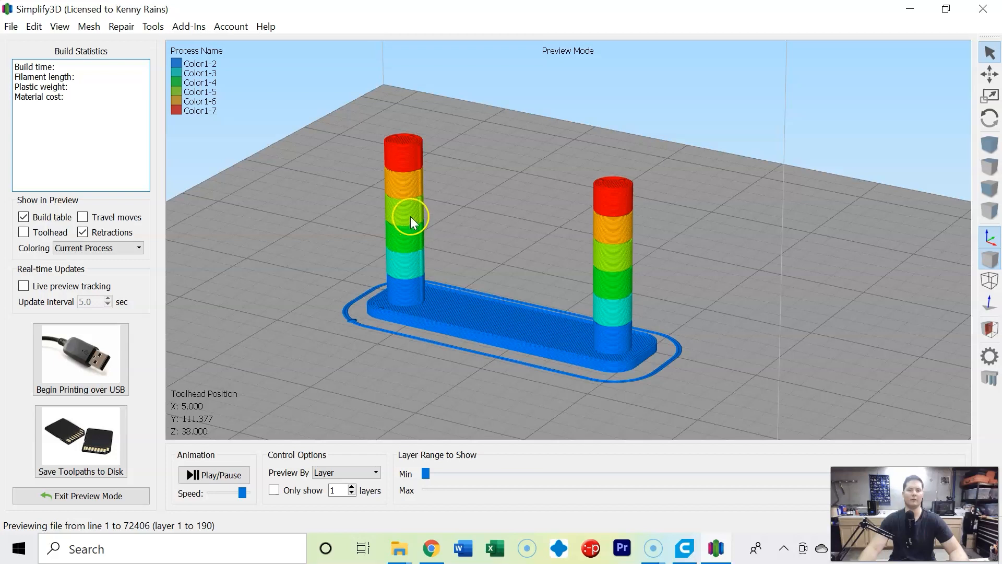
pyautogui.moveTo(584, 288)
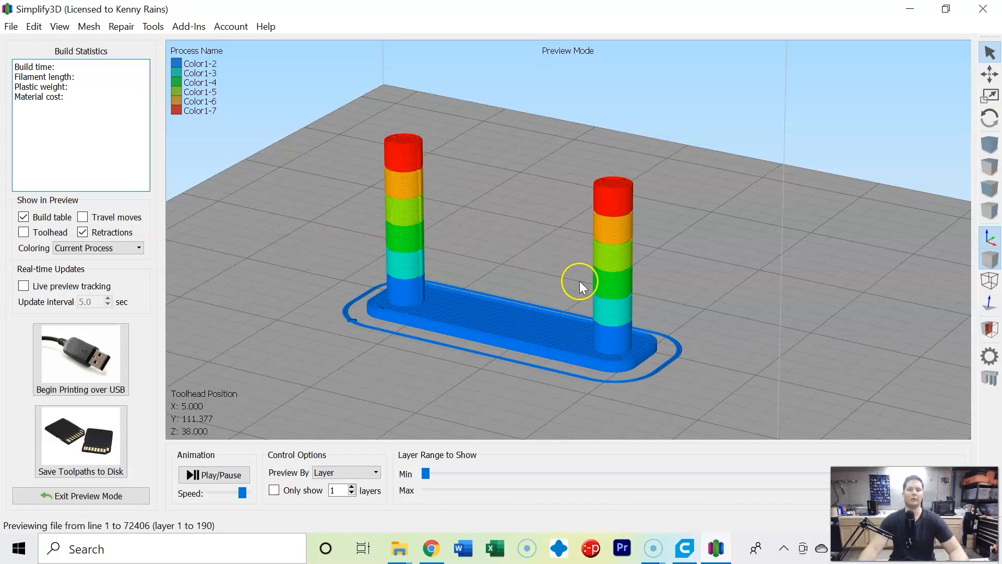
pyautogui.moveTo(615, 301)
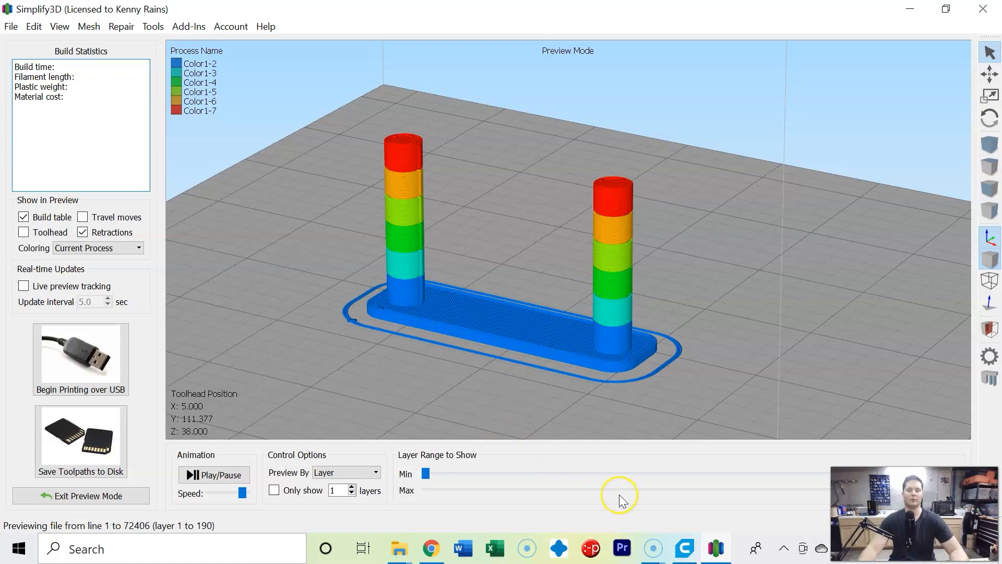
pyautogui.moveTo(546, 456)
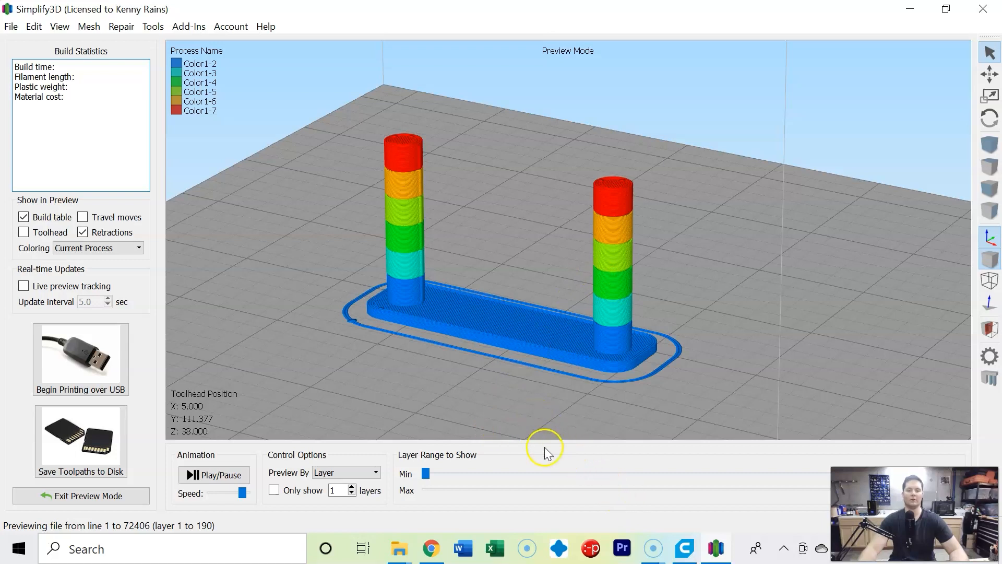
pyautogui.moveTo(754, 546)
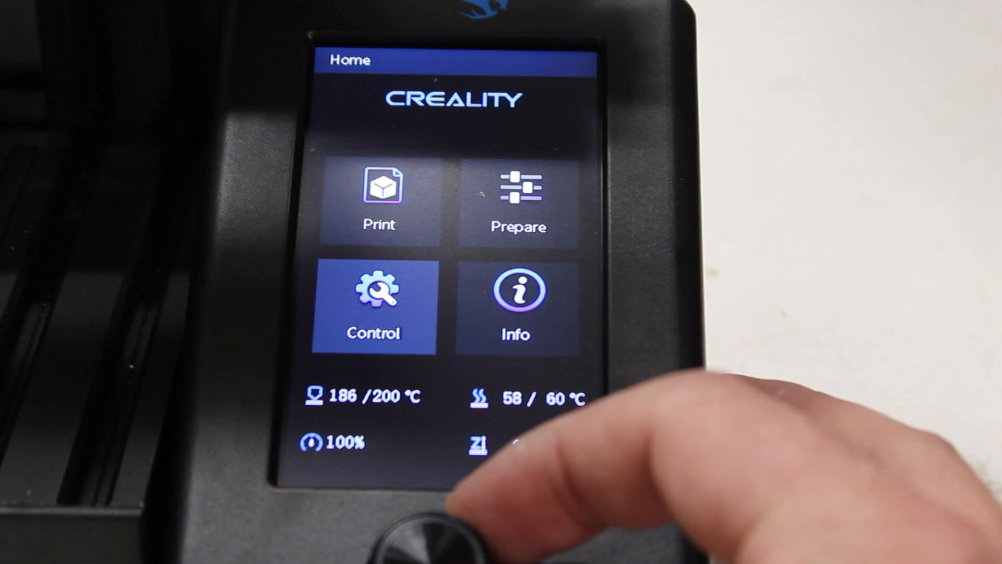
# Select Print on the printer's home screen while the nozzle heats toward 200 °C.
pyautogui.click(380, 195)
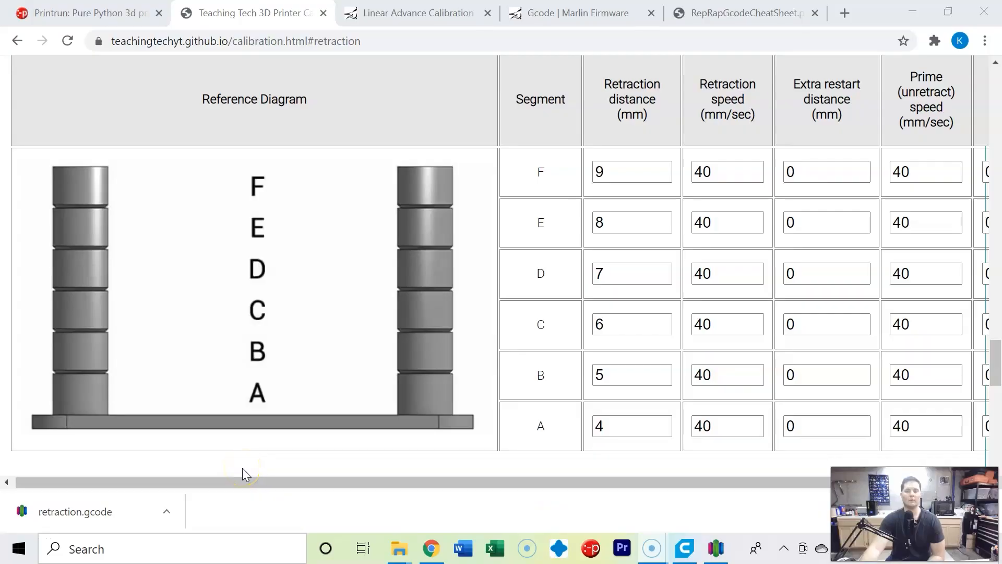
# Set retraction distance 7 mm for all segments, speeds 20–70 mm/s across A–F.
pyautogui.click(603, 426)
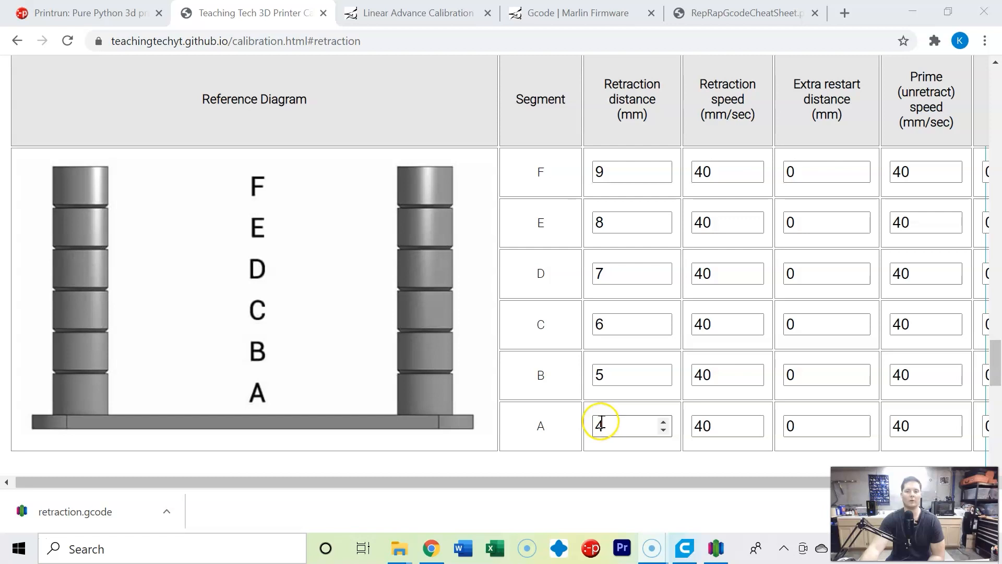
pyautogui.write('7')
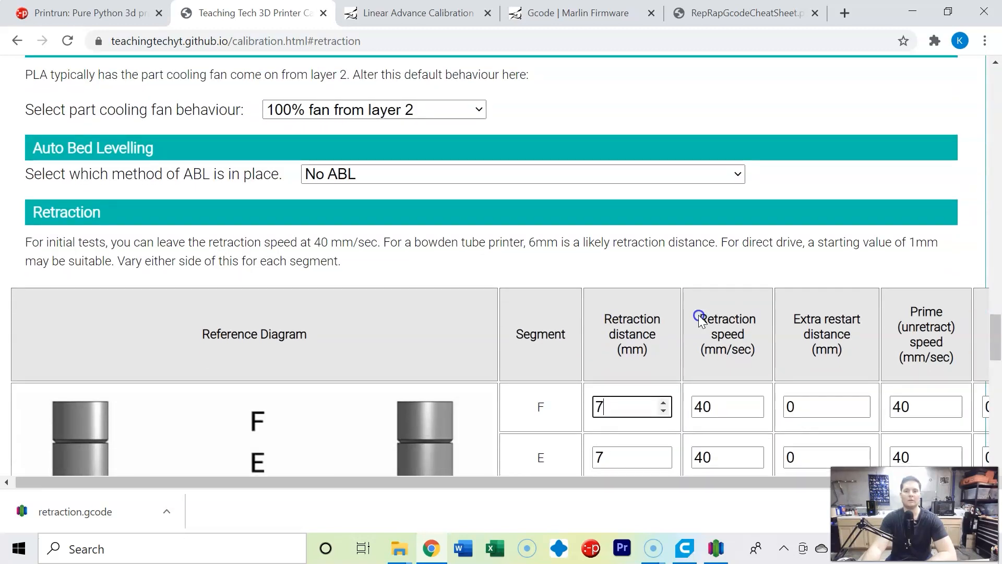
pyautogui.scroll(-3)
pyautogui.write('70')
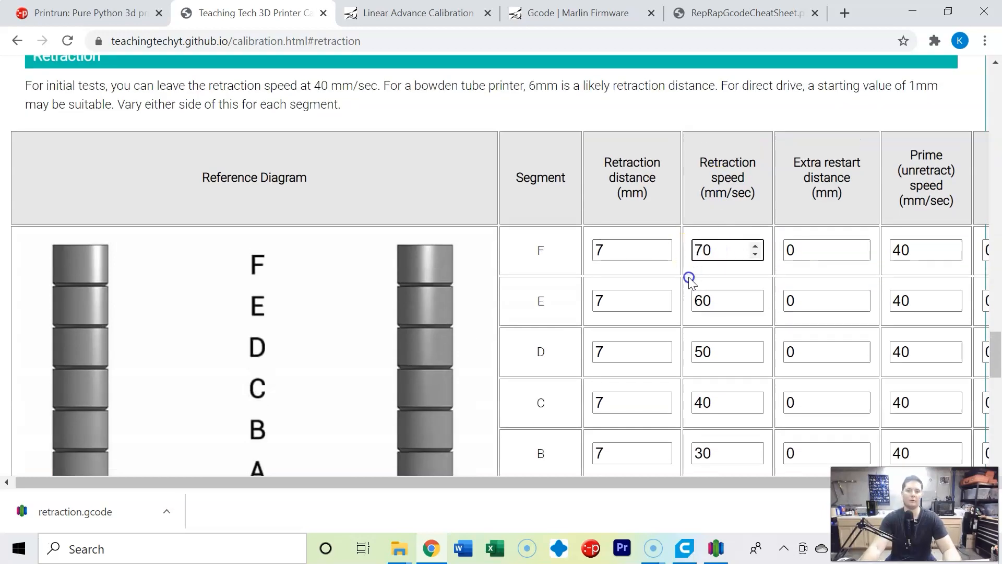
pyautogui.scroll(-3)
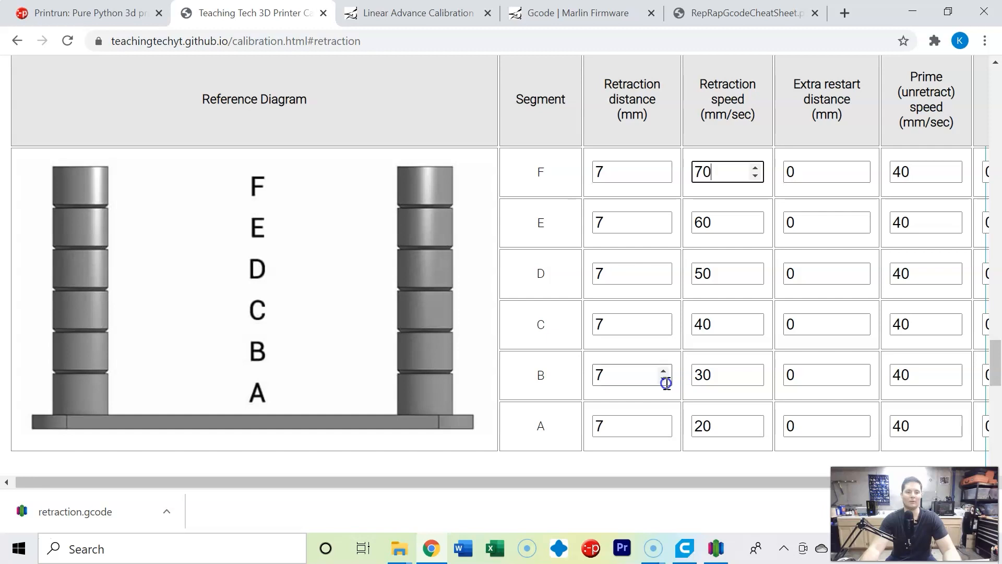
# Download the G-code as 'retraction speed', replacing the existing file in Calibration Prints.
pyautogui.scroll(-3)
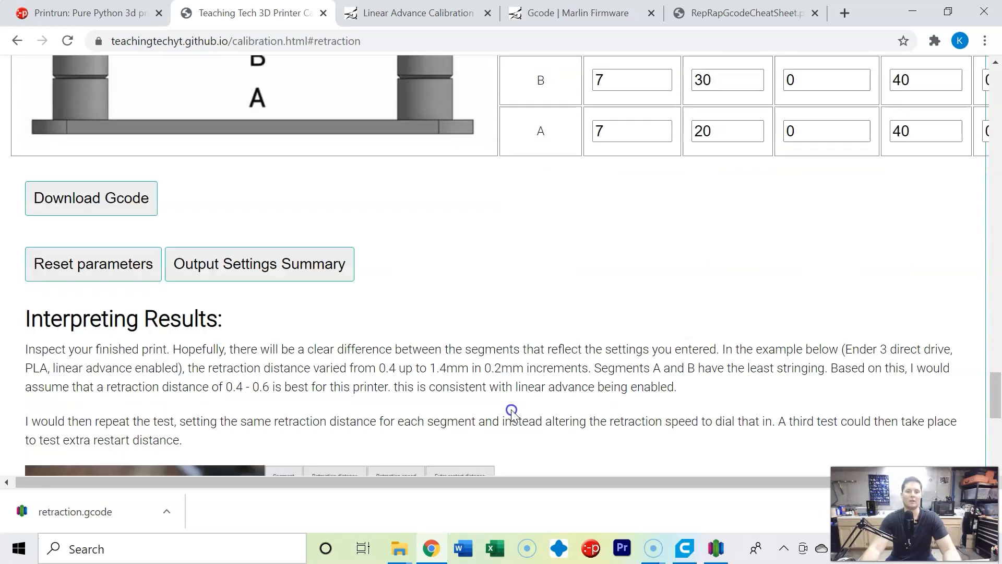
pyautogui.scroll(-3)
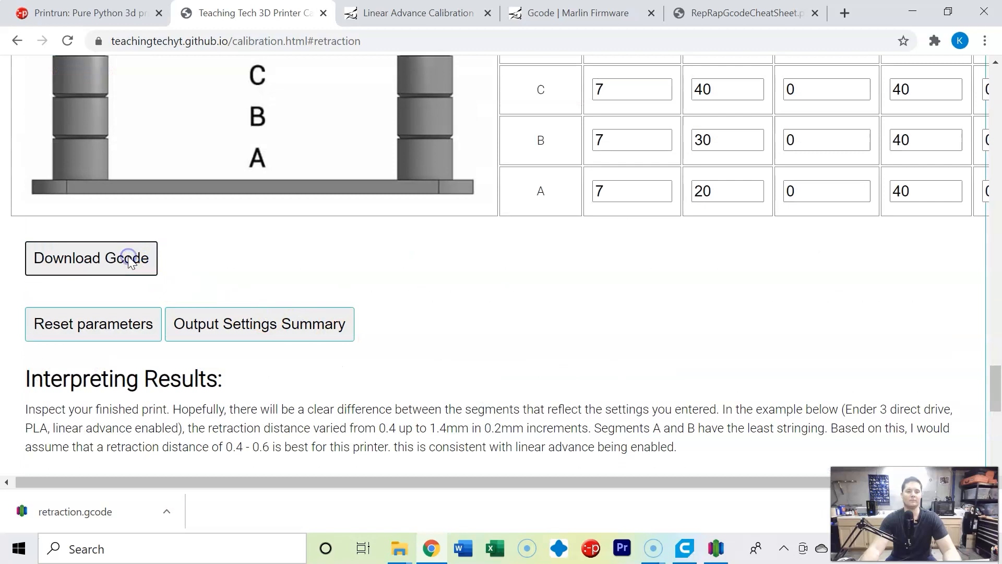
pyautogui.click(90, 258)
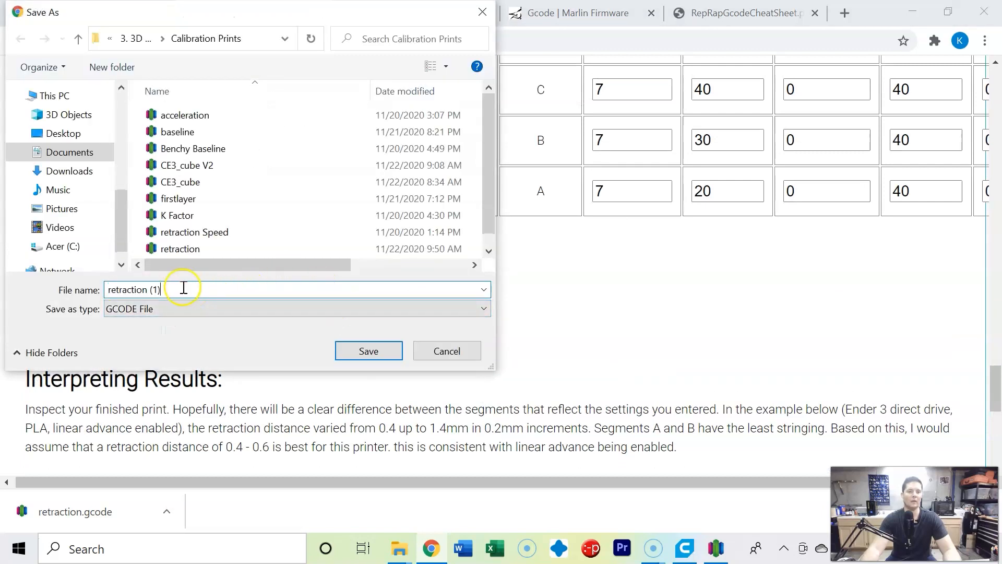
pyautogui.write('retraction')
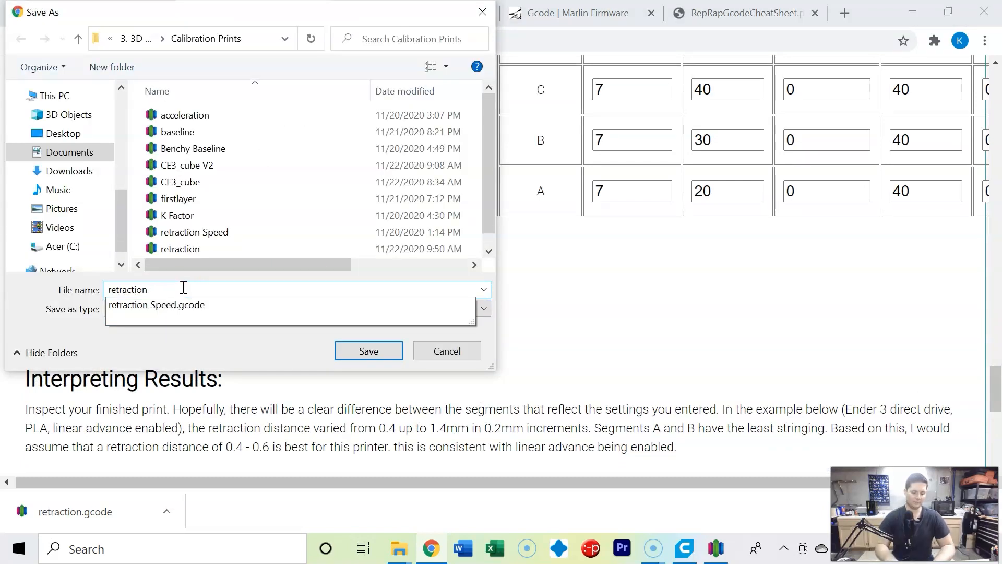
pyautogui.write('speed')
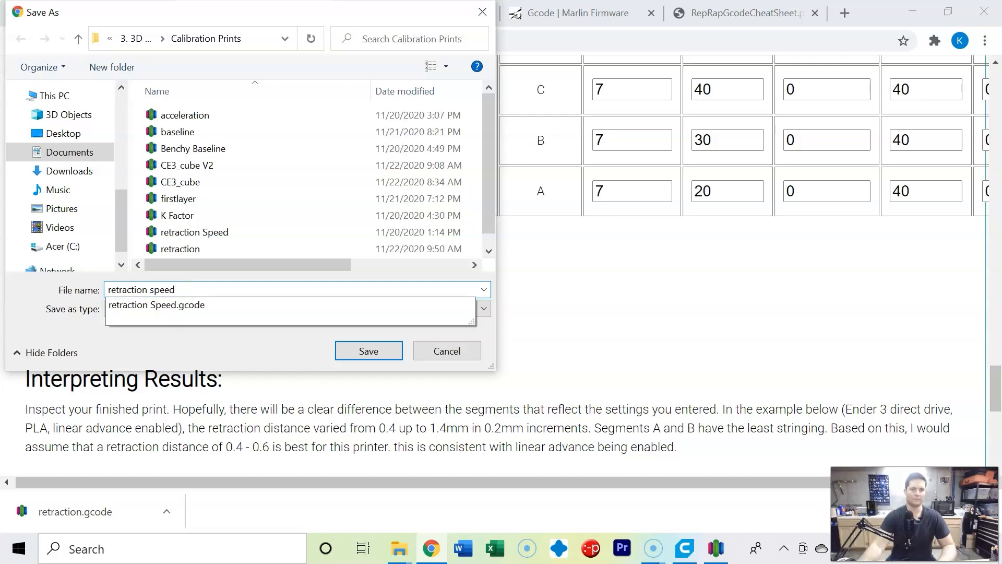
pyautogui.click(368, 351)
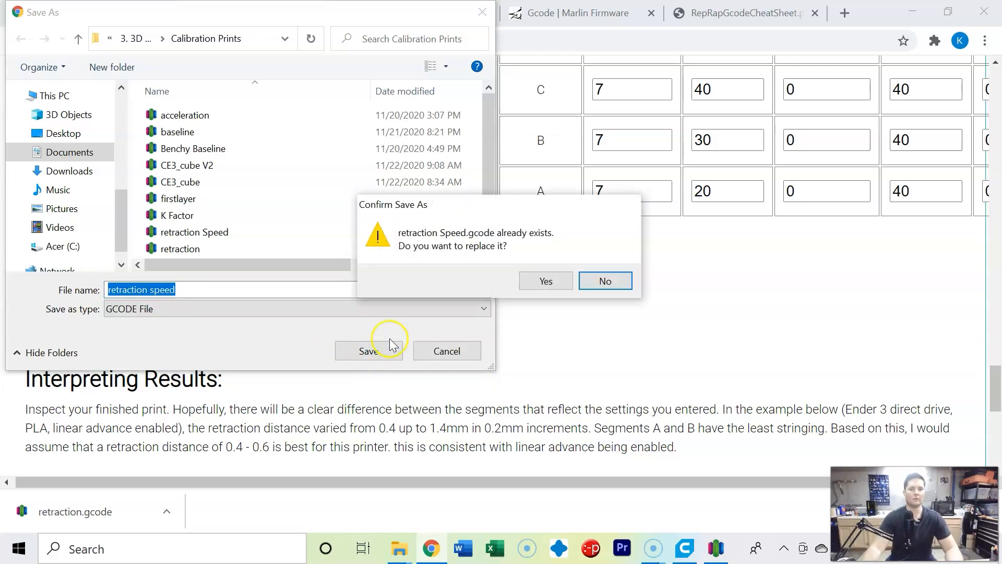
pyautogui.click(546, 281)
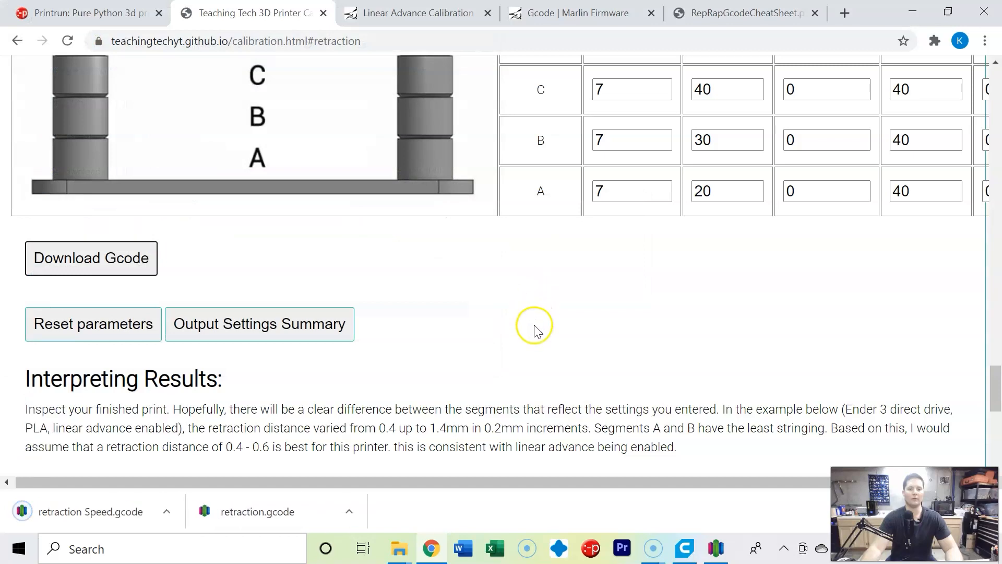
pyautogui.moveTo(713, 548)
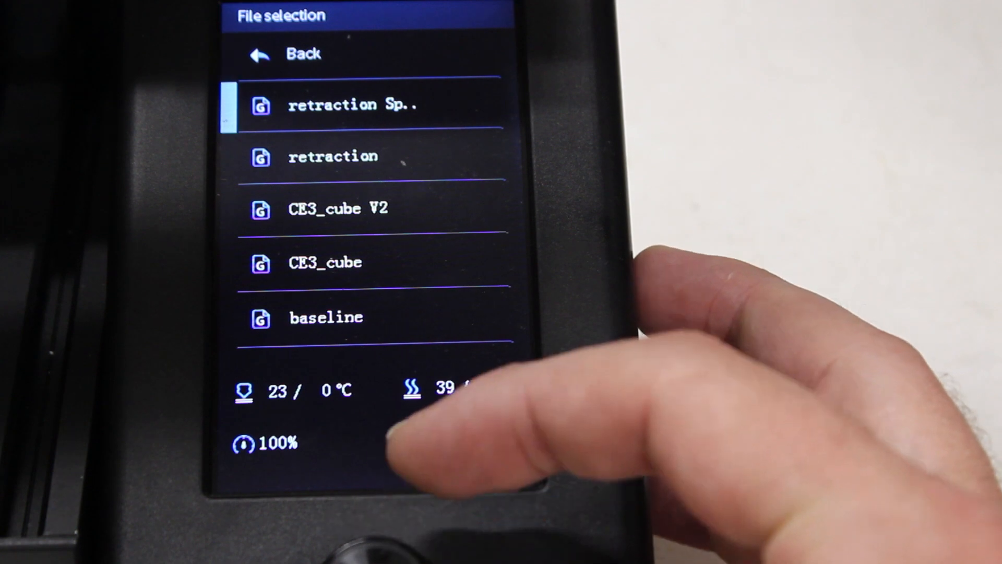
# Pick 'retraction Speed' from the printer's file list to start printing.
pyautogui.click(352, 105)
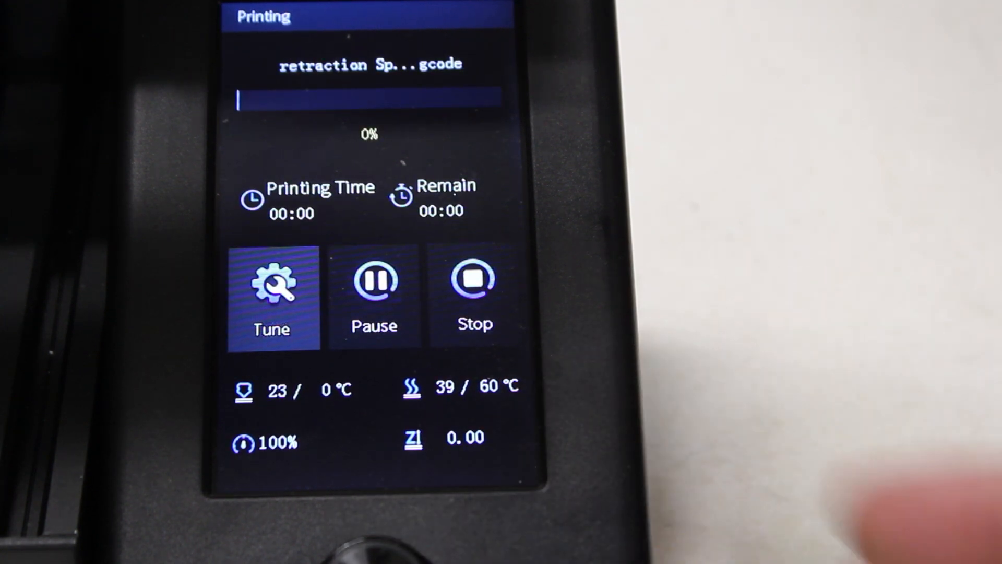